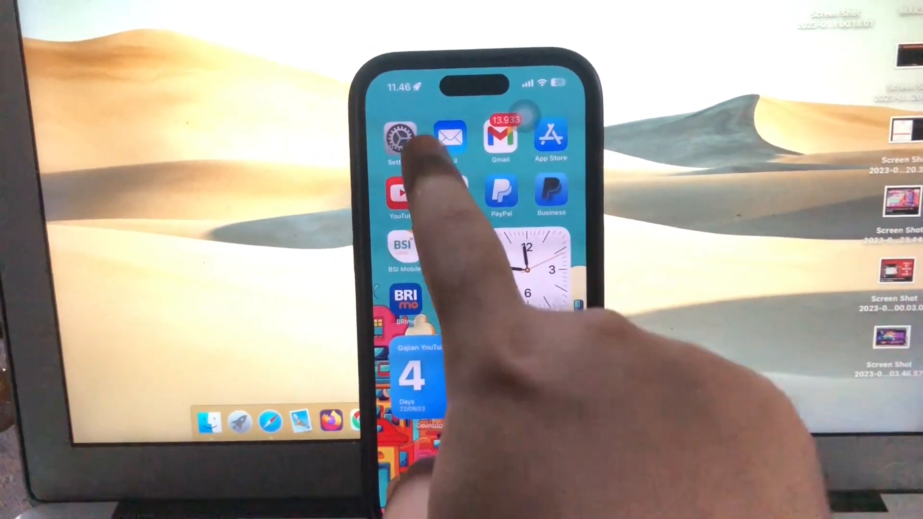
- Begin the iOS 17 update via Update Now and agree to the Terms and Conditions
left_click(400, 136)
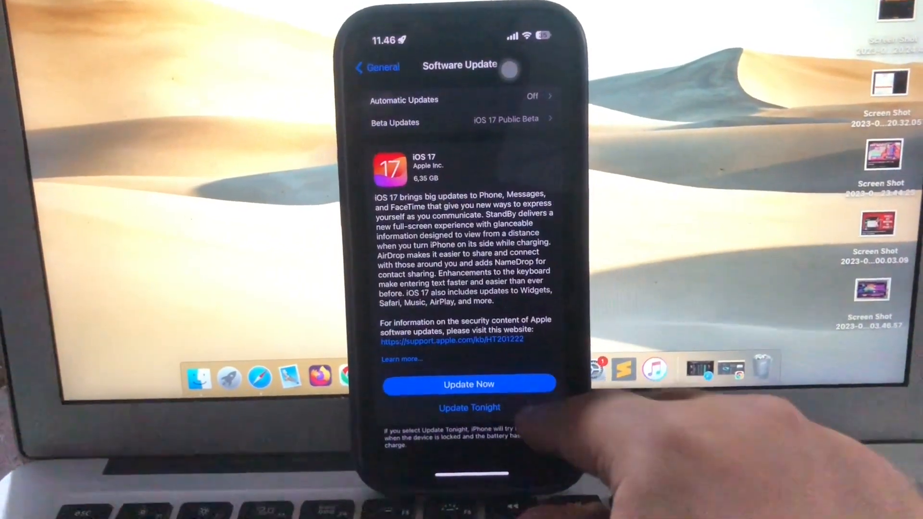
left_click(469, 385)
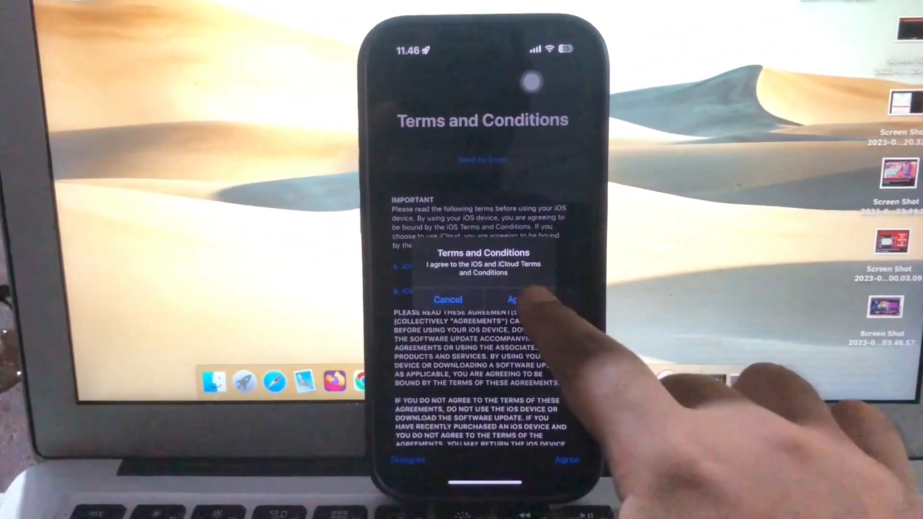
left_click(518, 300)
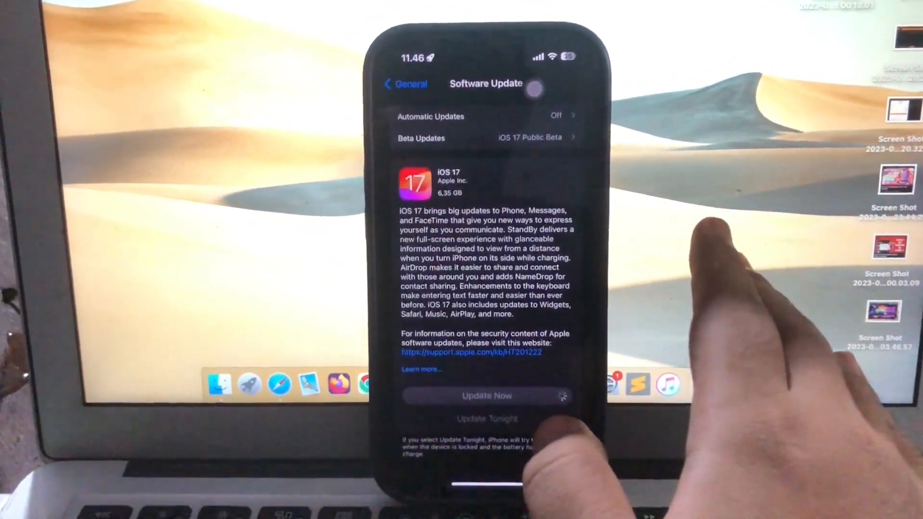
- Close the Software Update Failed alert and turn Beta Updates off so iOS 17.0 shows as current
left_click(487, 395)
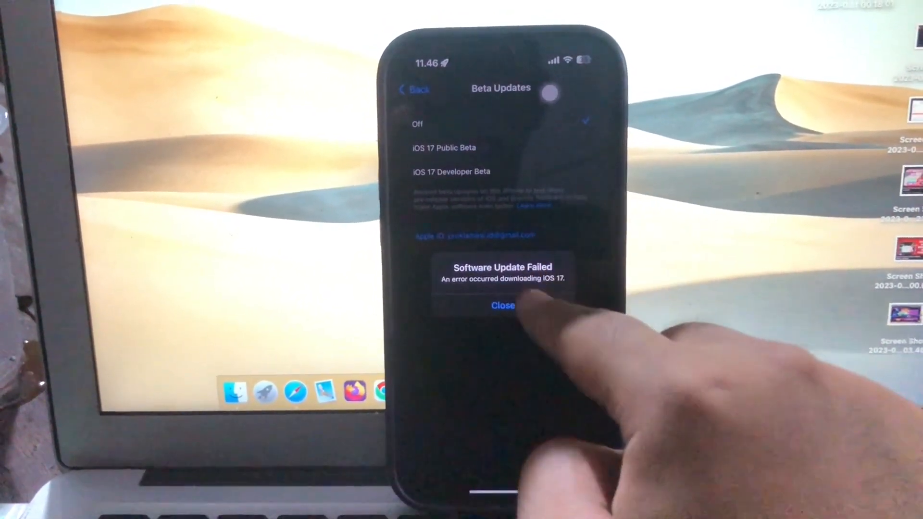
left_click(502, 304)
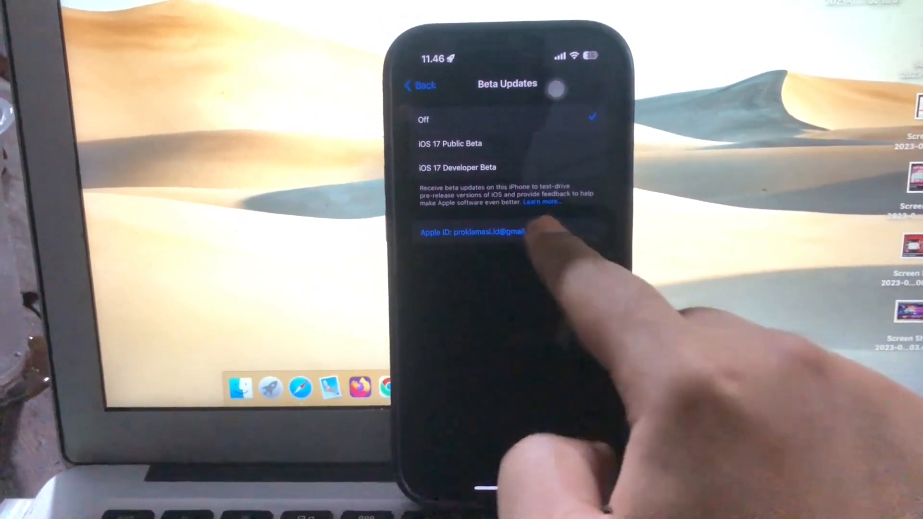
left_click(420, 85)
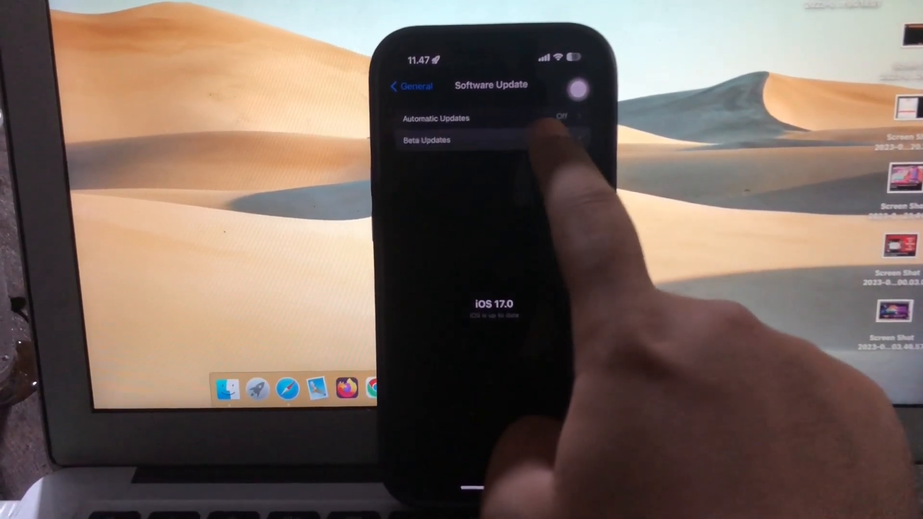
- Set the Beta Updates channel back to iOS 17 Public Beta and return to Software Update
left_click(426, 141)
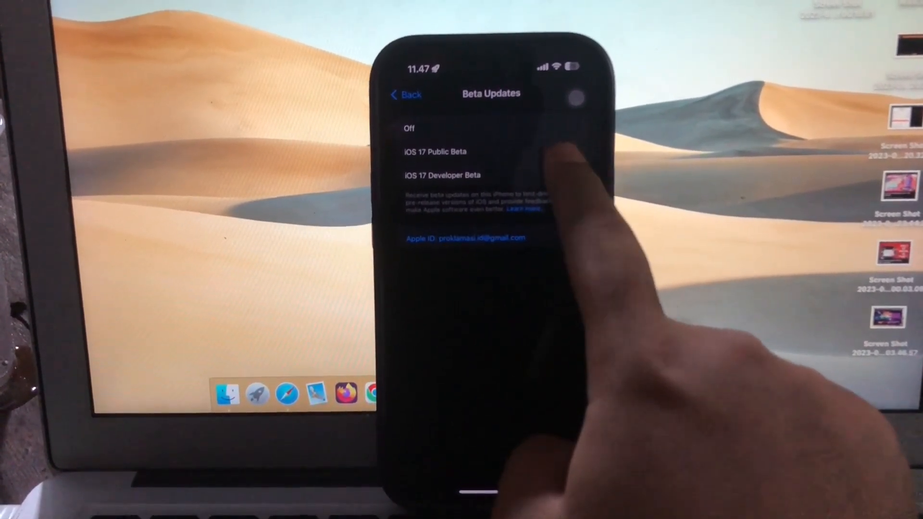
left_click(435, 151)
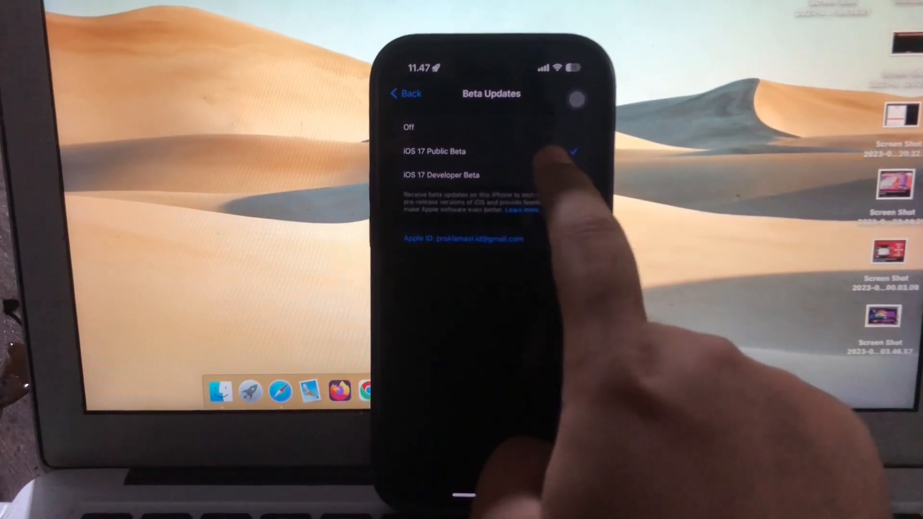
left_click(405, 93)
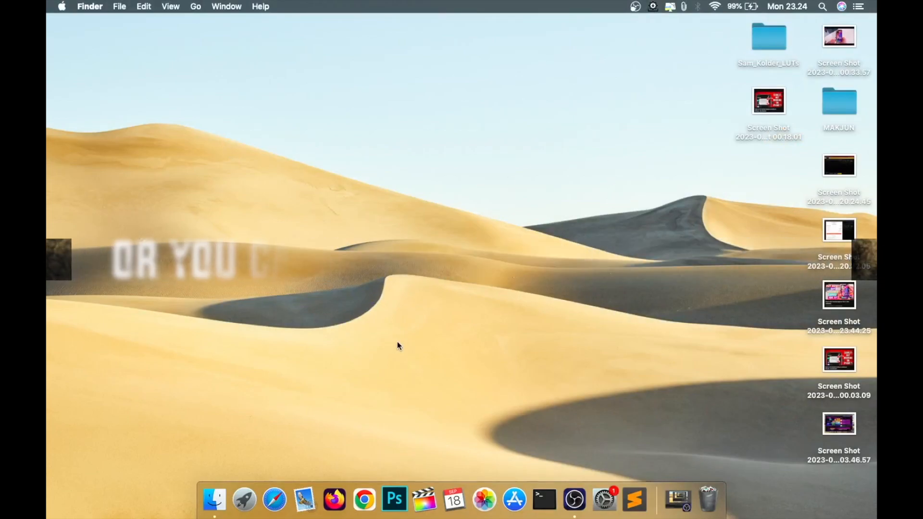
mouse_move(277, 482)
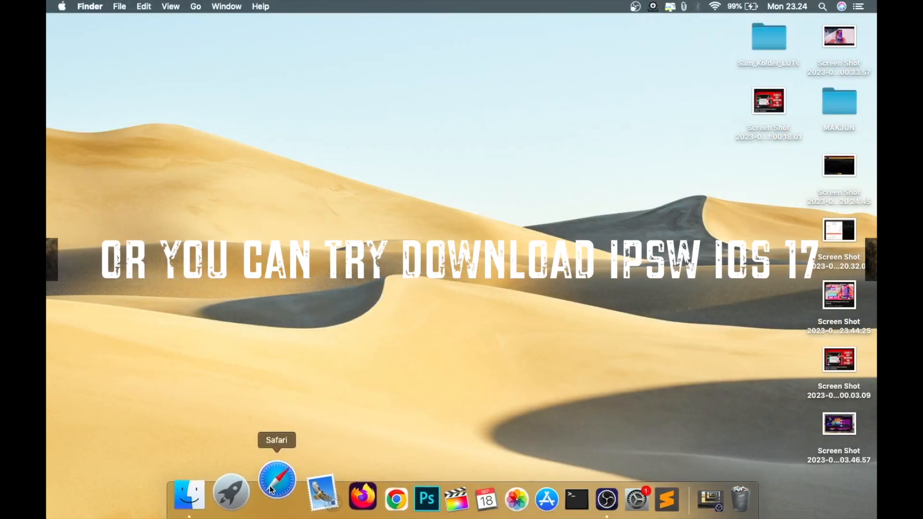
- Search Safari for 'ipsw ios 17' and go to the iOS 17.x IPSWBeta.dev result
left_click(276, 493)
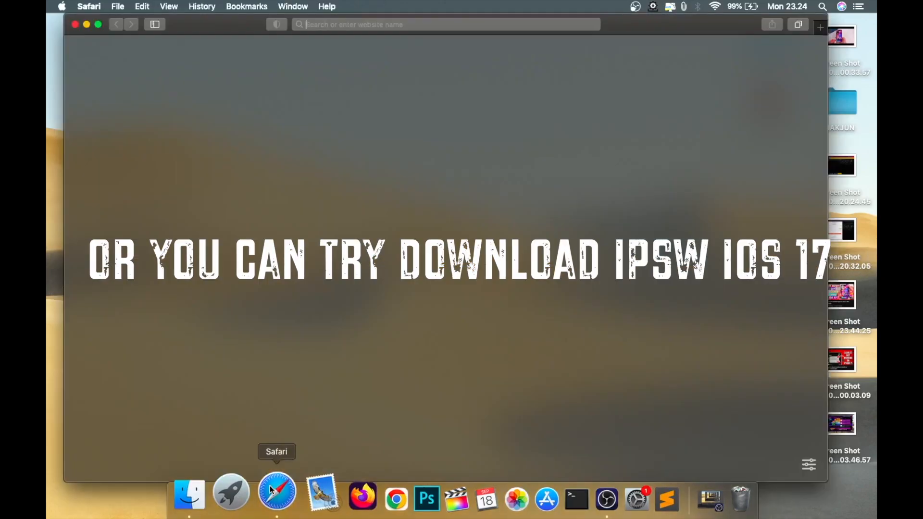
type("ipsw ios 17")
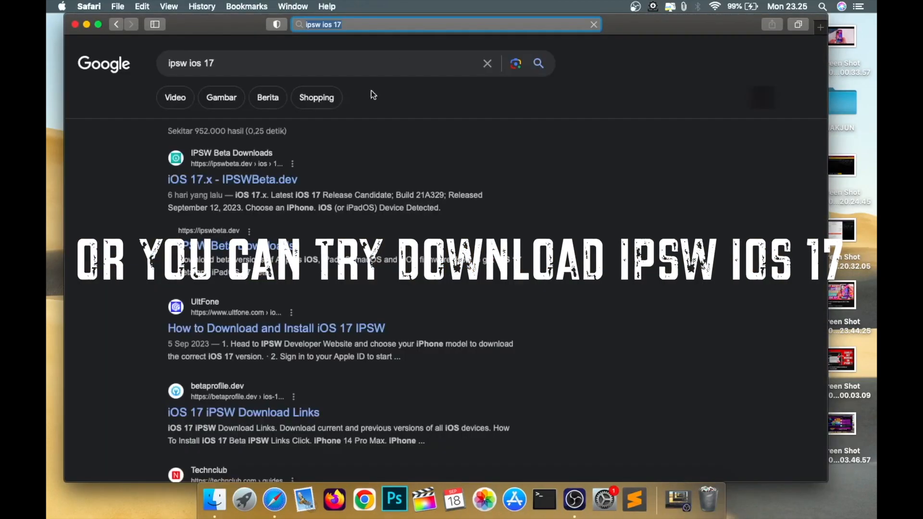
left_click(231, 180)
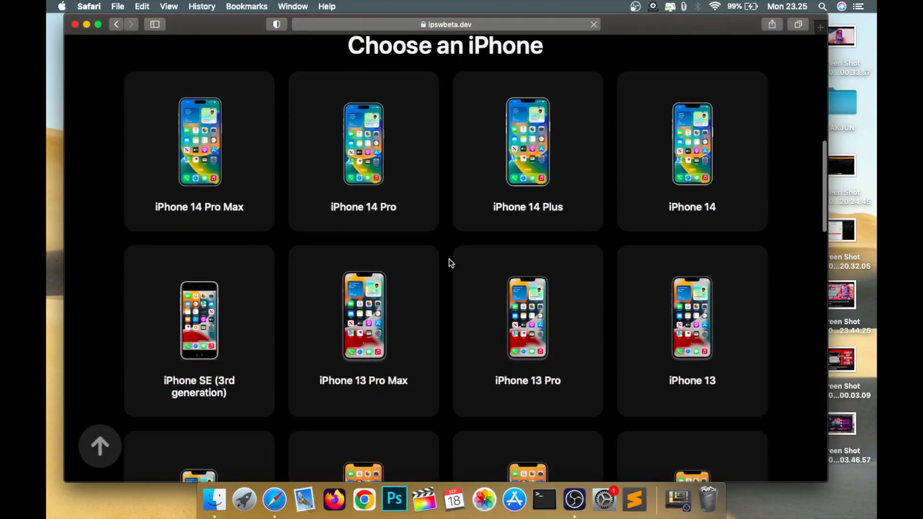
- Choose iPhone XS, XS Max and start an iOS 17.0 beta IPSW download, allowing ipswbeta.dev downloads
scroll("down", 3)
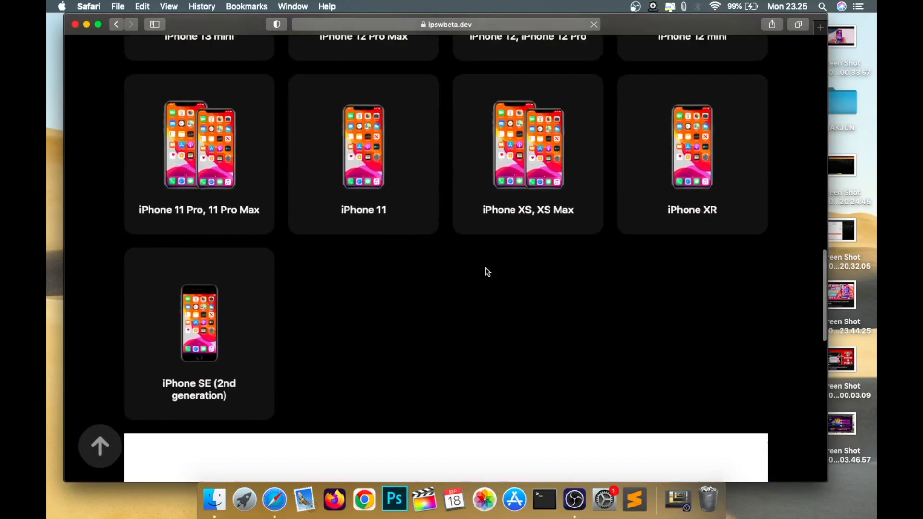
left_click(528, 145)
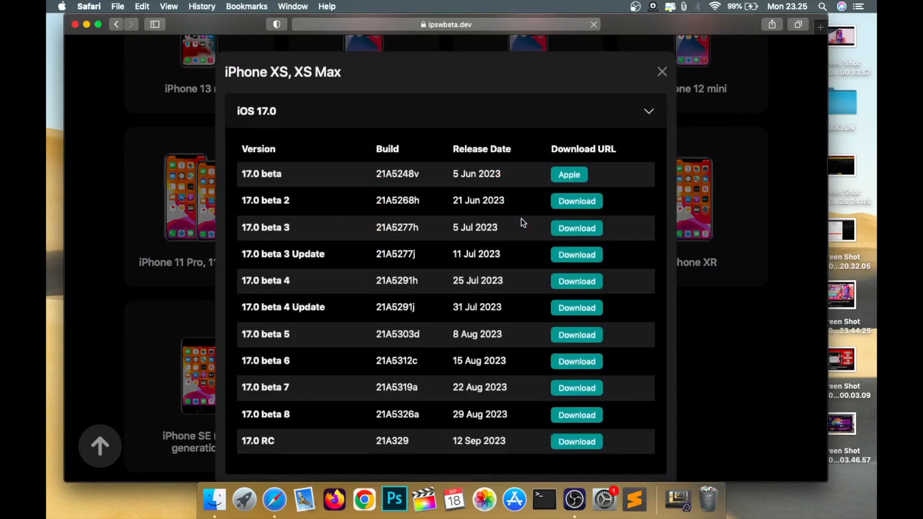
mouse_move(511, 180)
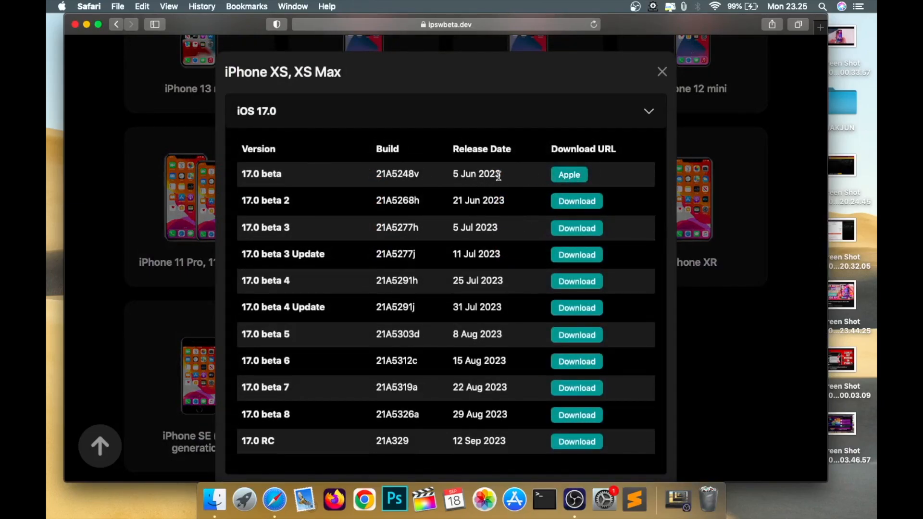
mouse_move(568, 174)
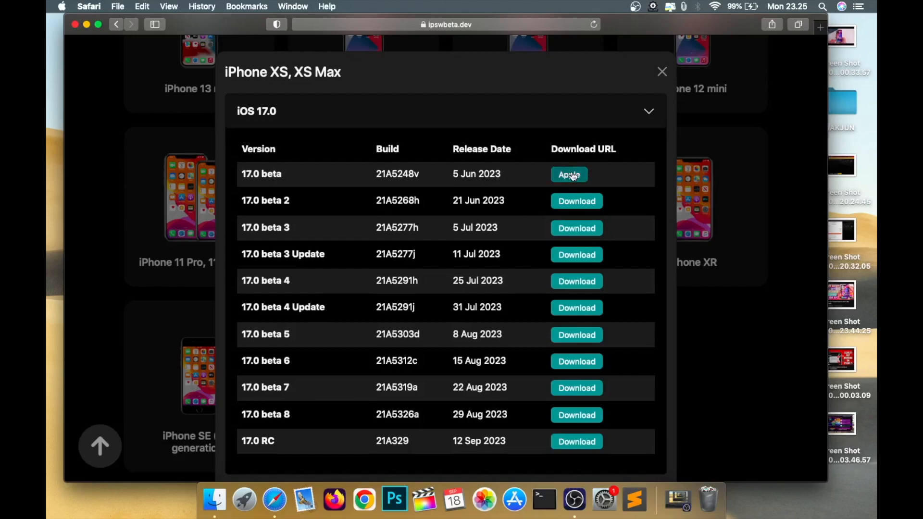
left_click(568, 174)
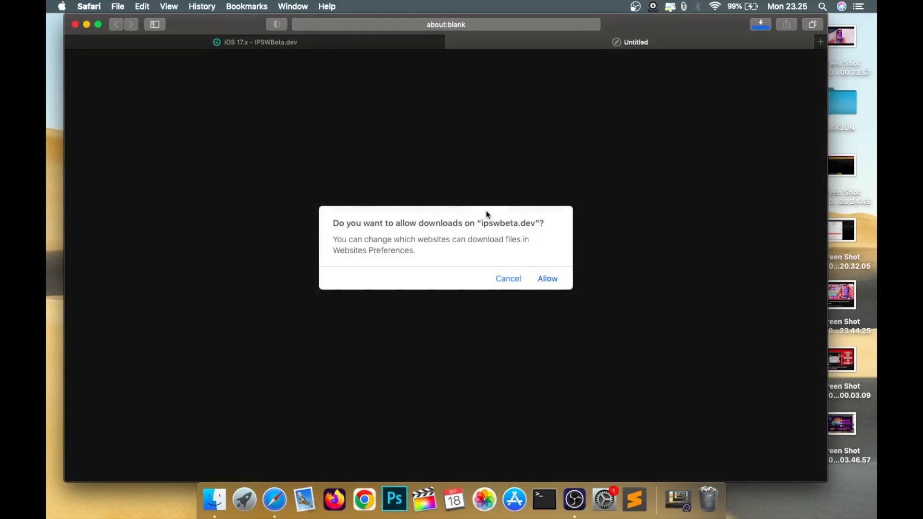
left_click(547, 279)
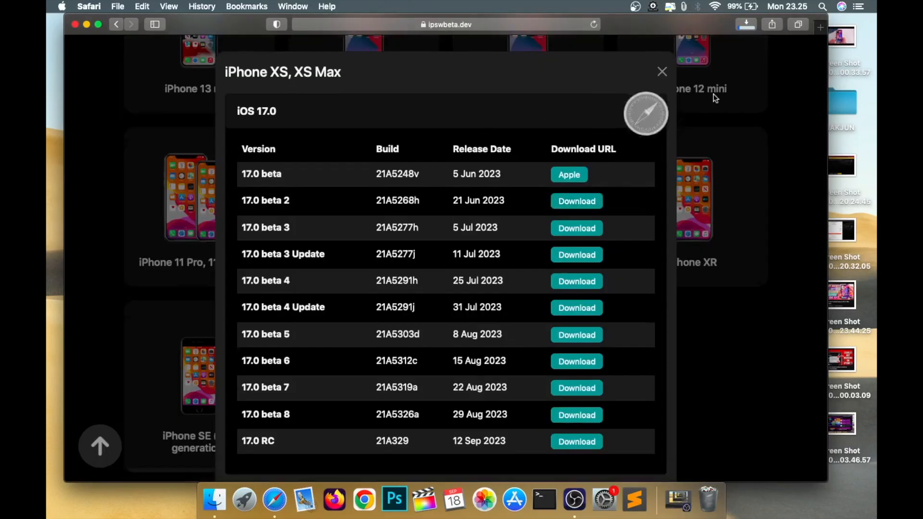
- Stop the firmware download from the Downloads list and close the Safari window
left_click(576, 201)
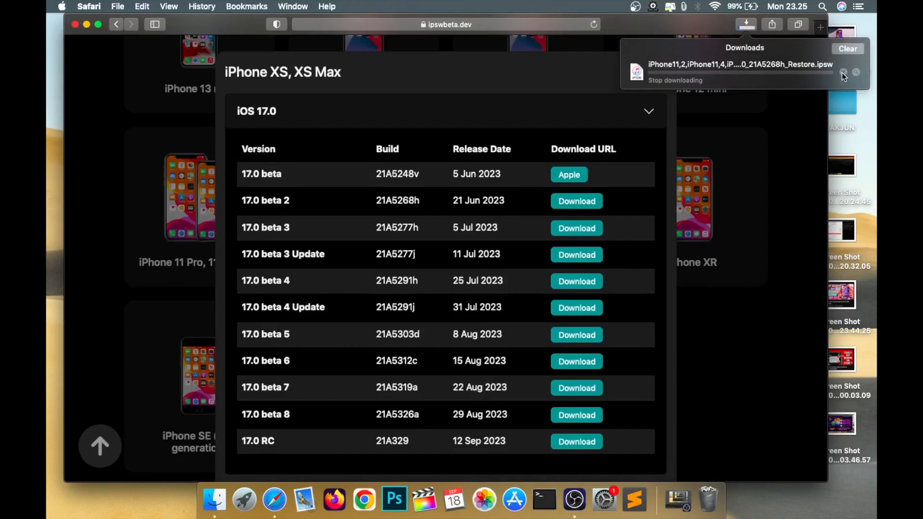
left_click(842, 72)
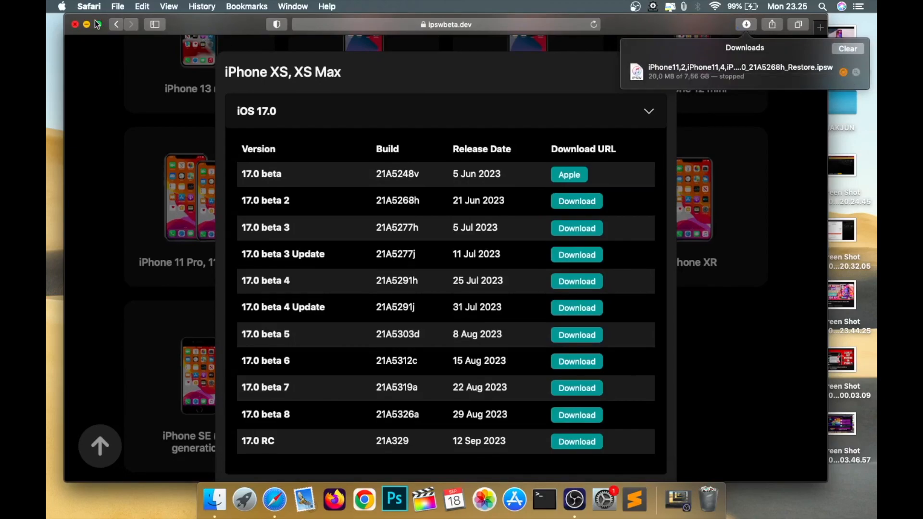
left_click(75, 24)
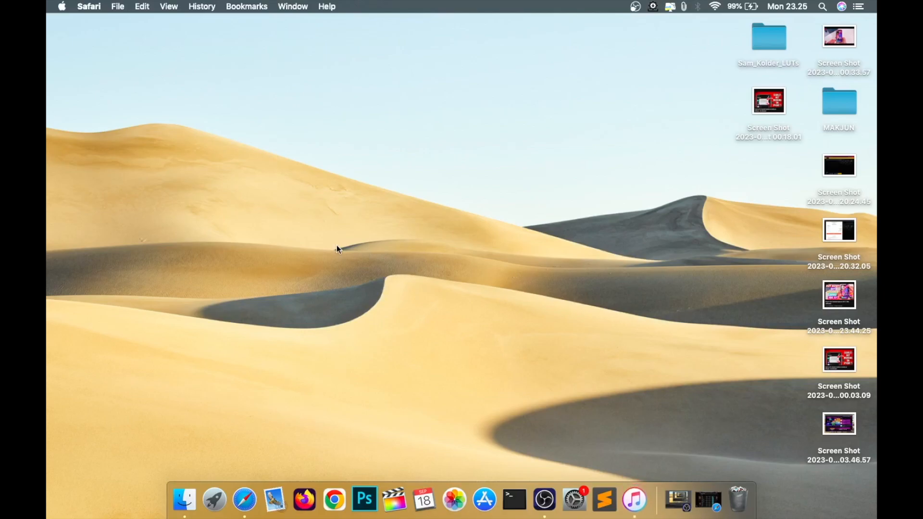
- Launch iTunes from the Dock to reach the Music library window
left_click(633, 500)
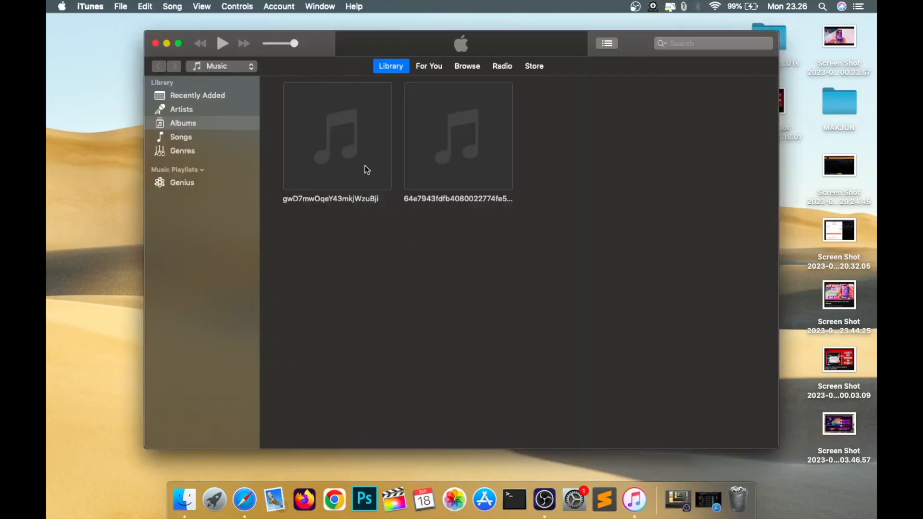